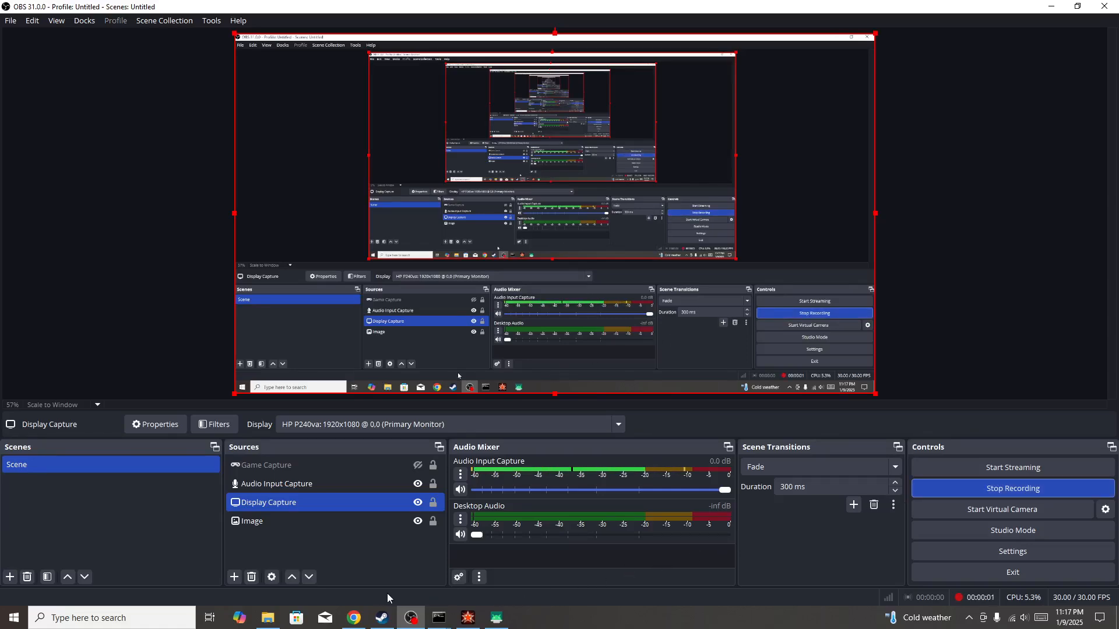
- Dismiss Talkie's 'wants to show notifications' prompt and open a blank new tab
left_click(353, 618)
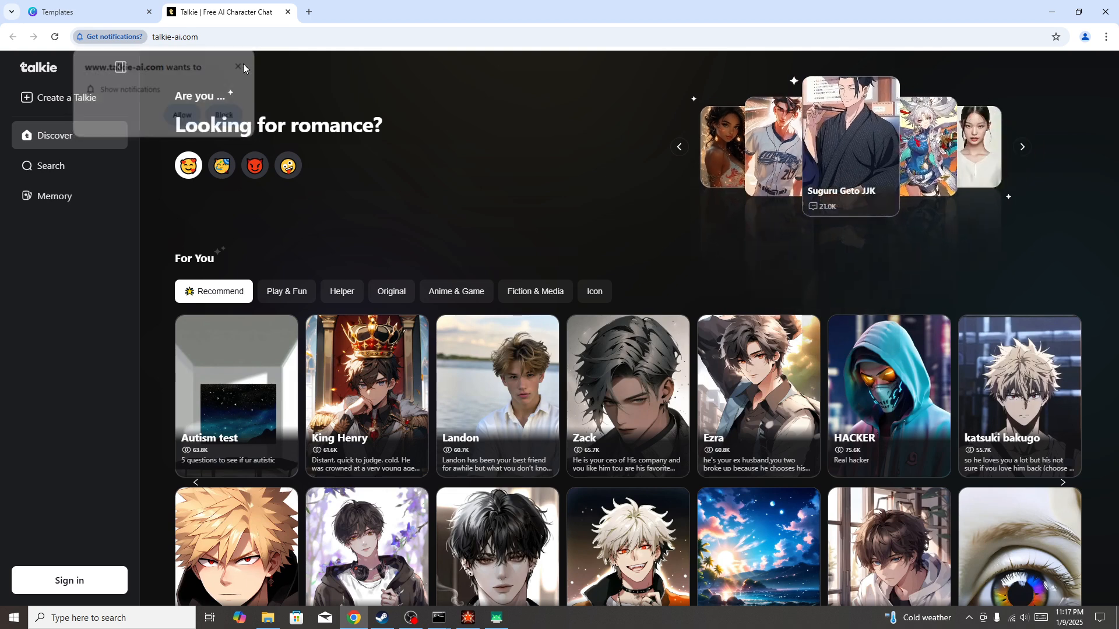
left_click(238, 67)
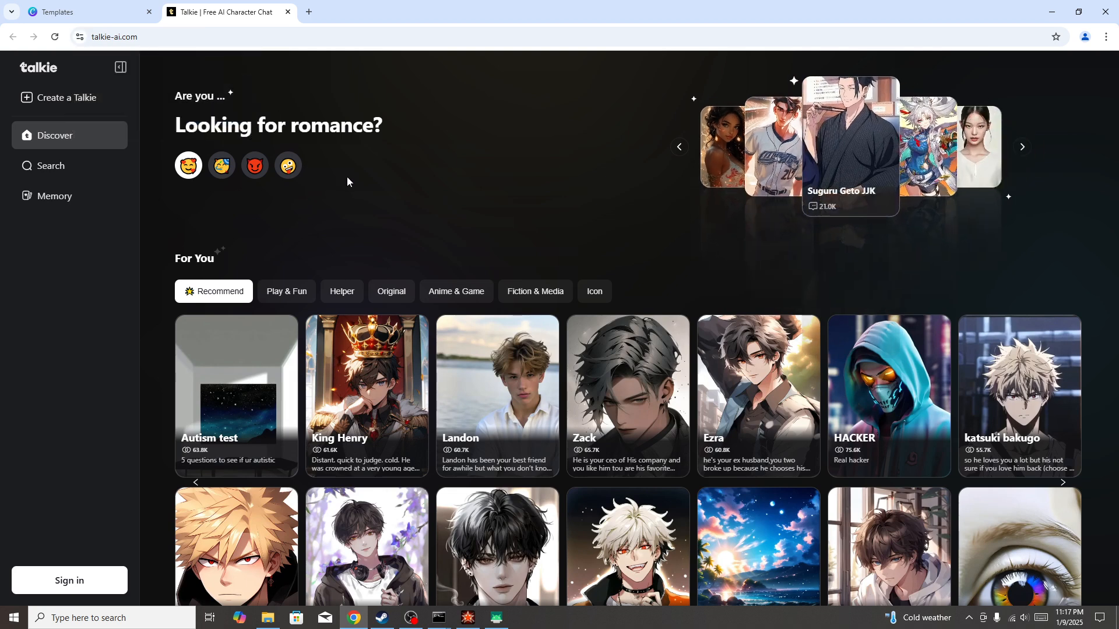
left_click(1021, 147)
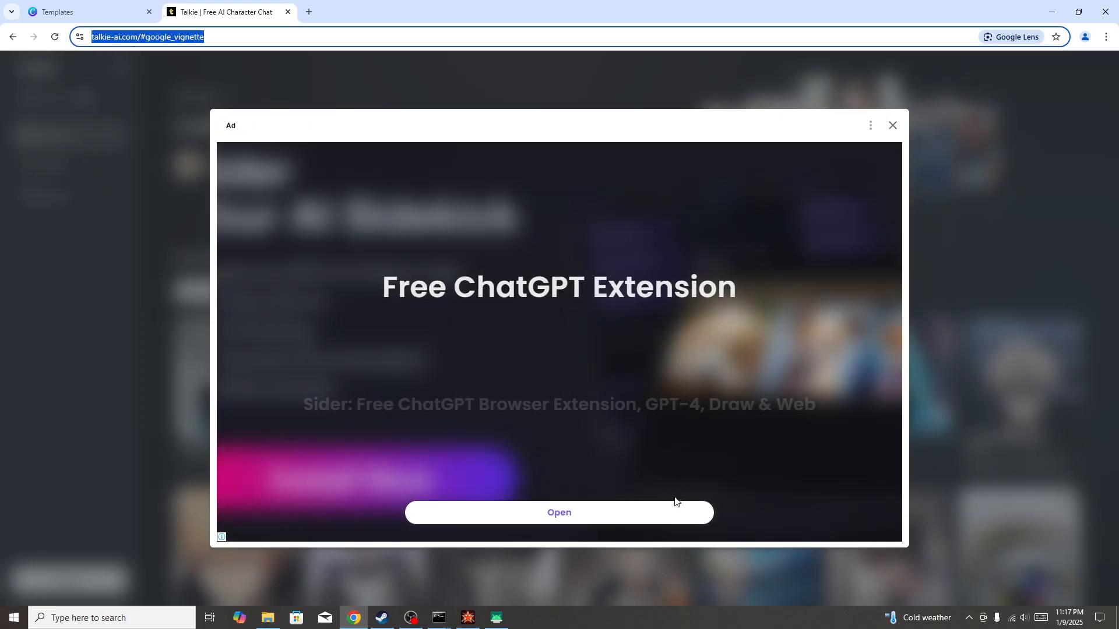
left_click(891, 126)
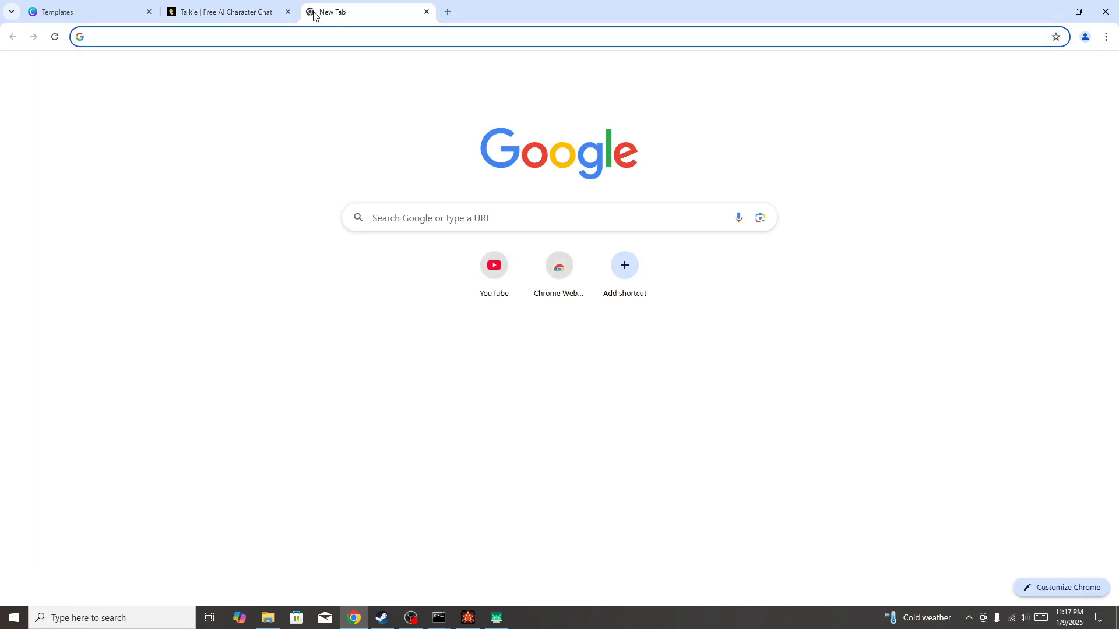
- Search Google for 'talkie server status', then switch back to the Talkie tab
type("talkie s")
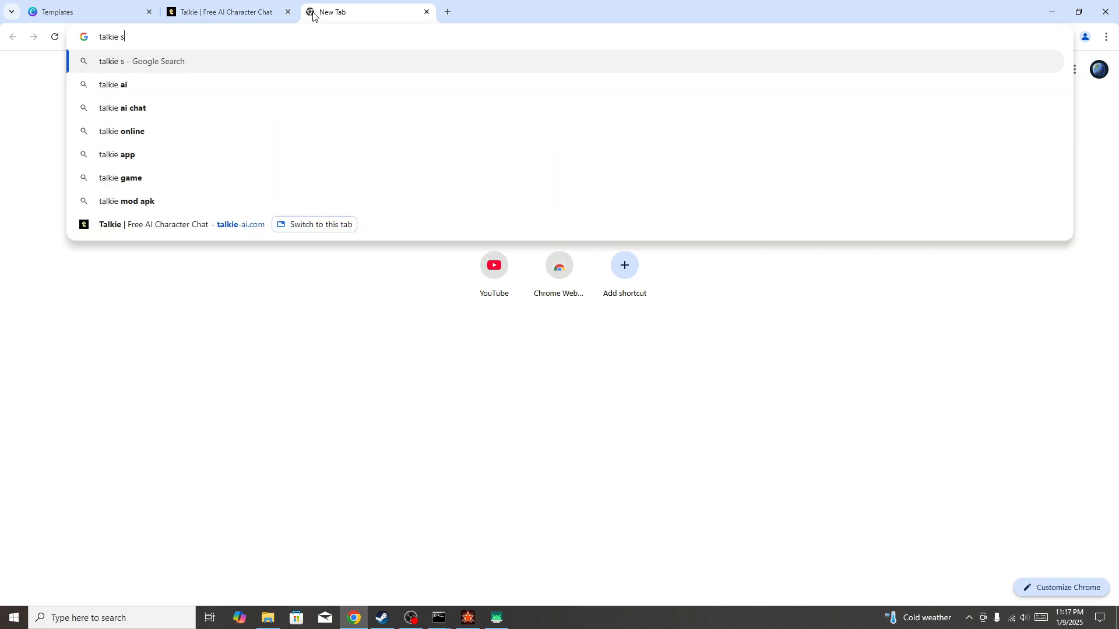
type("erver status\\")
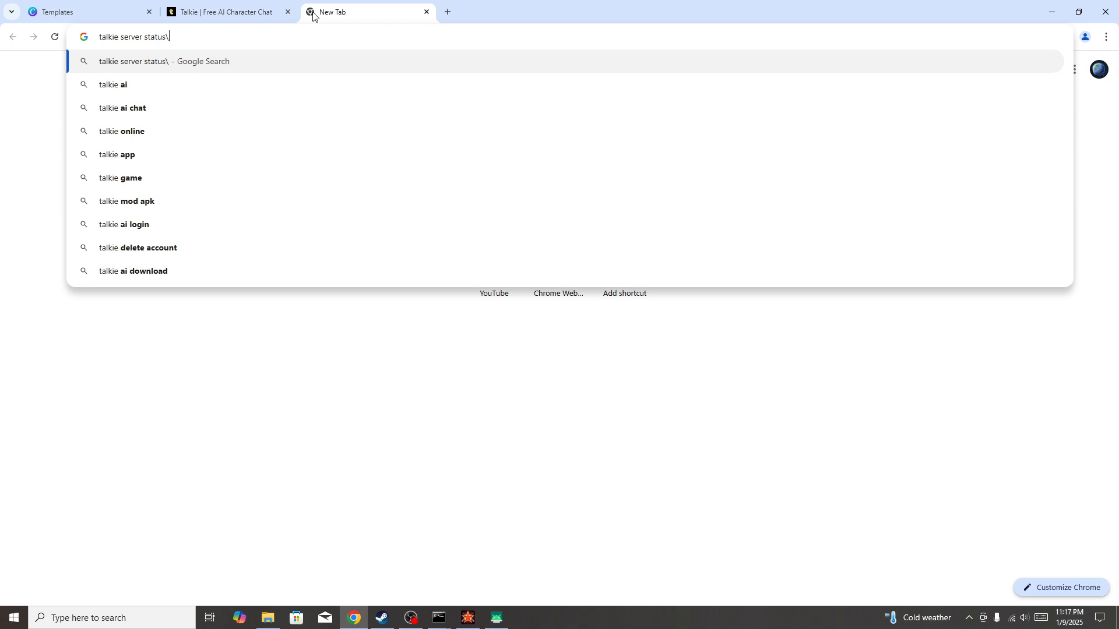
key("Return")
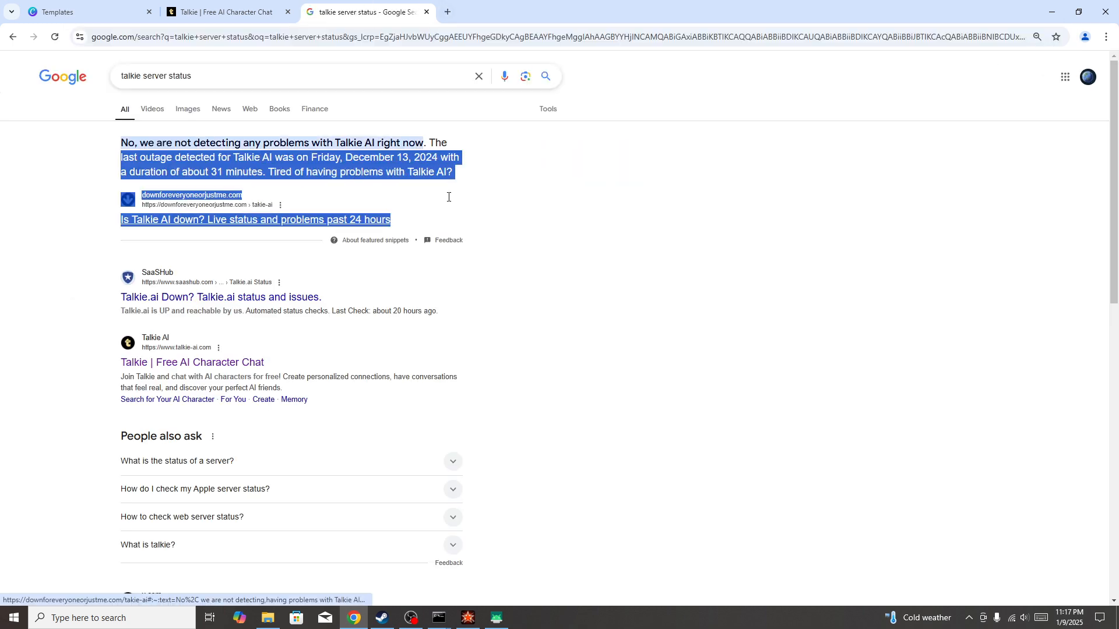
left_click(448, 197)
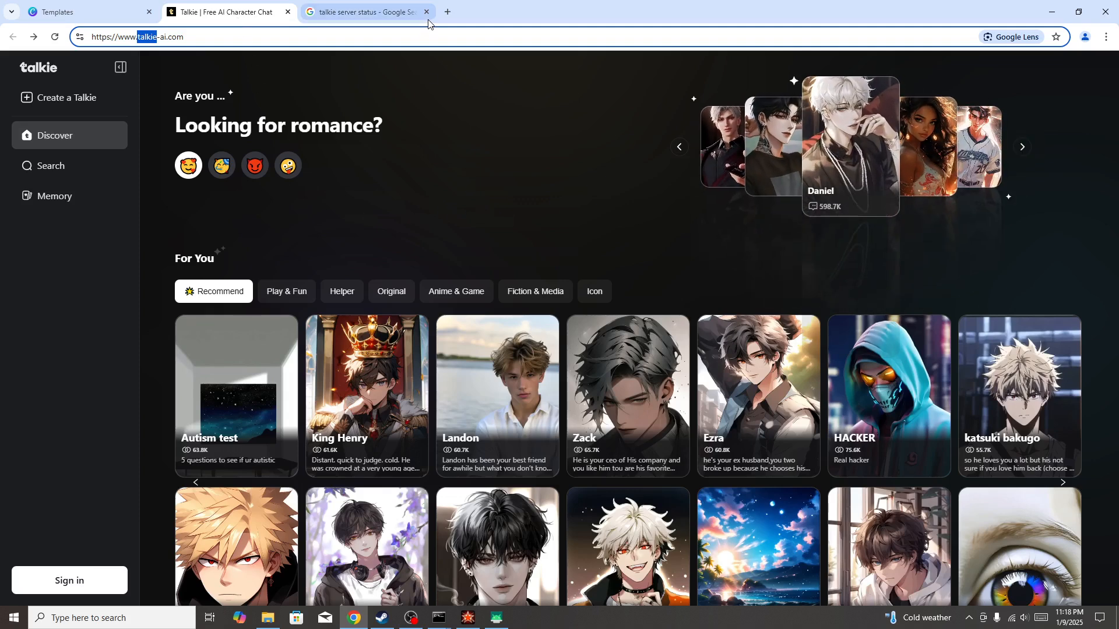
- Close the search results tab and open Chrome Settings from the three-dot menu
left_click(426, 13)
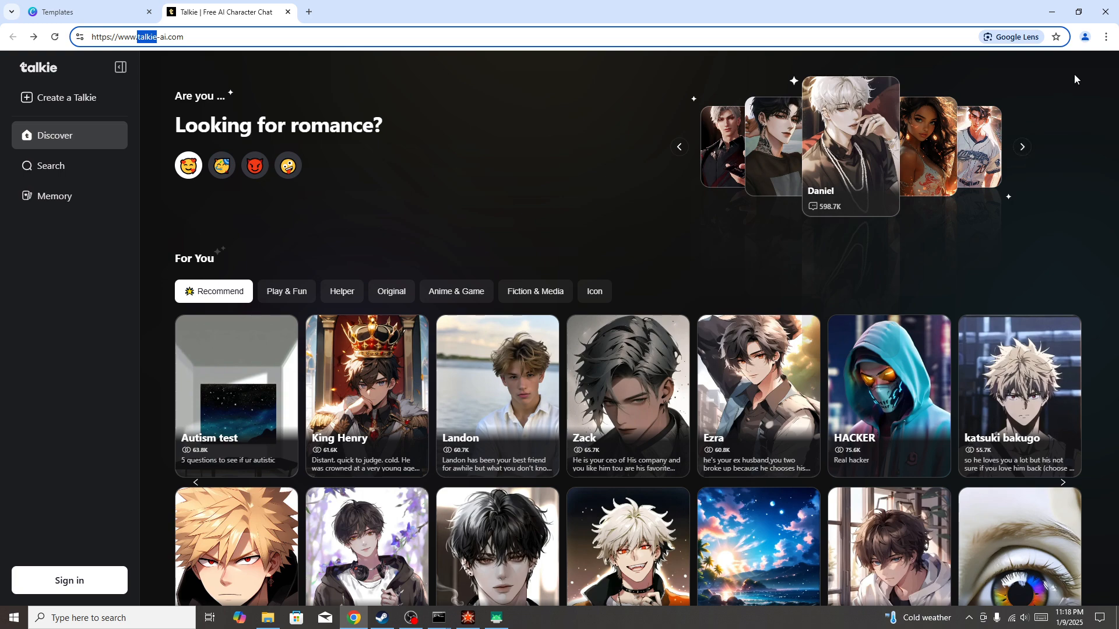
left_click(1105, 36)
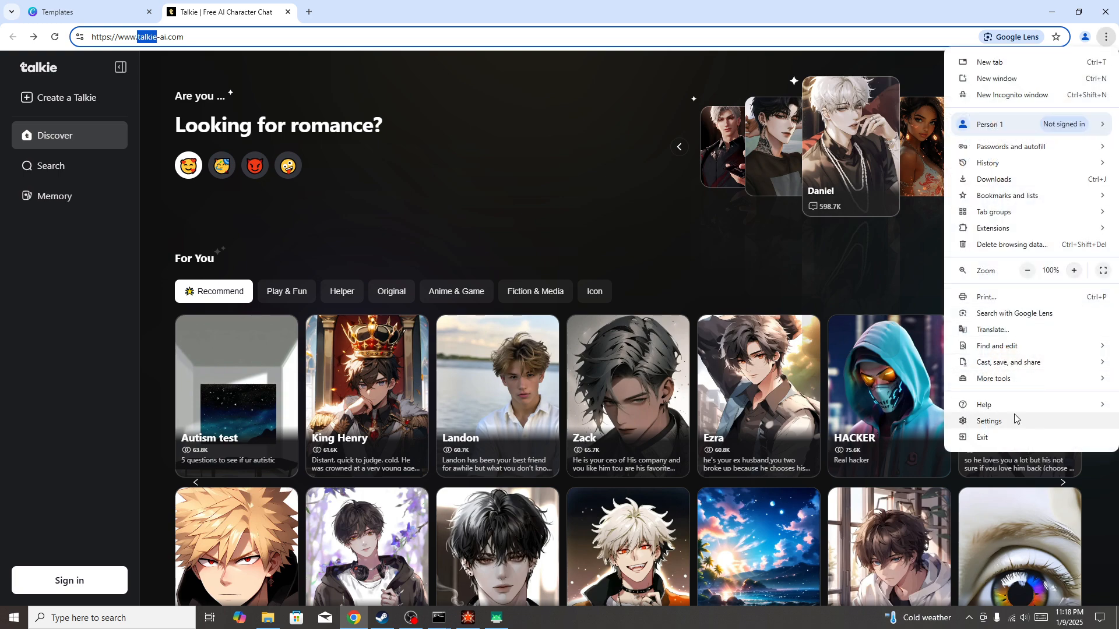
left_click(988, 421)
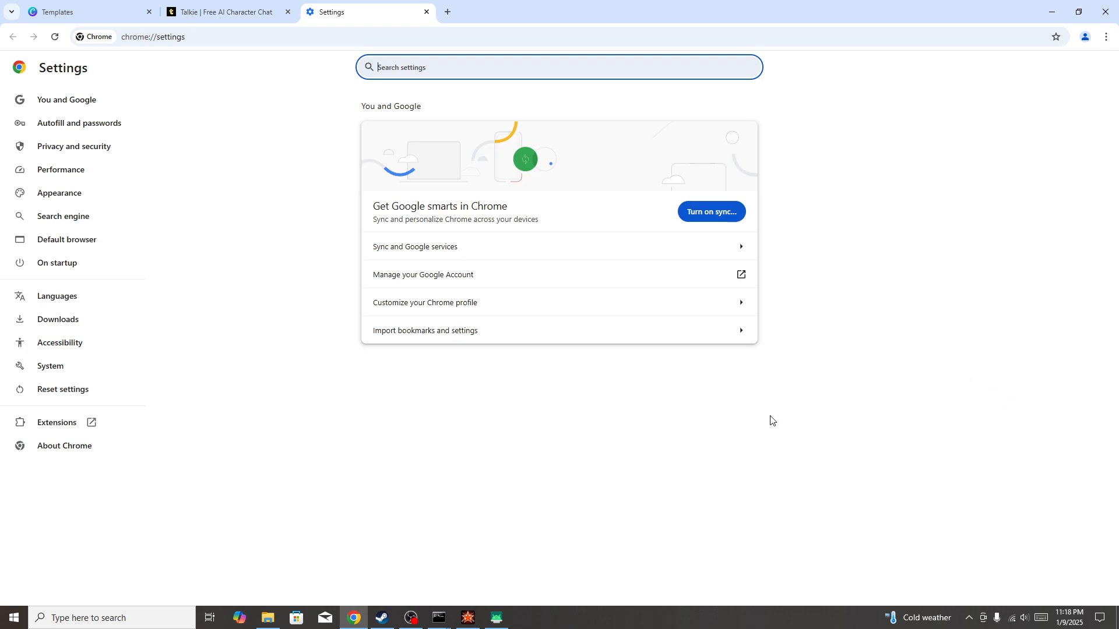
mouse_move(67, 430)
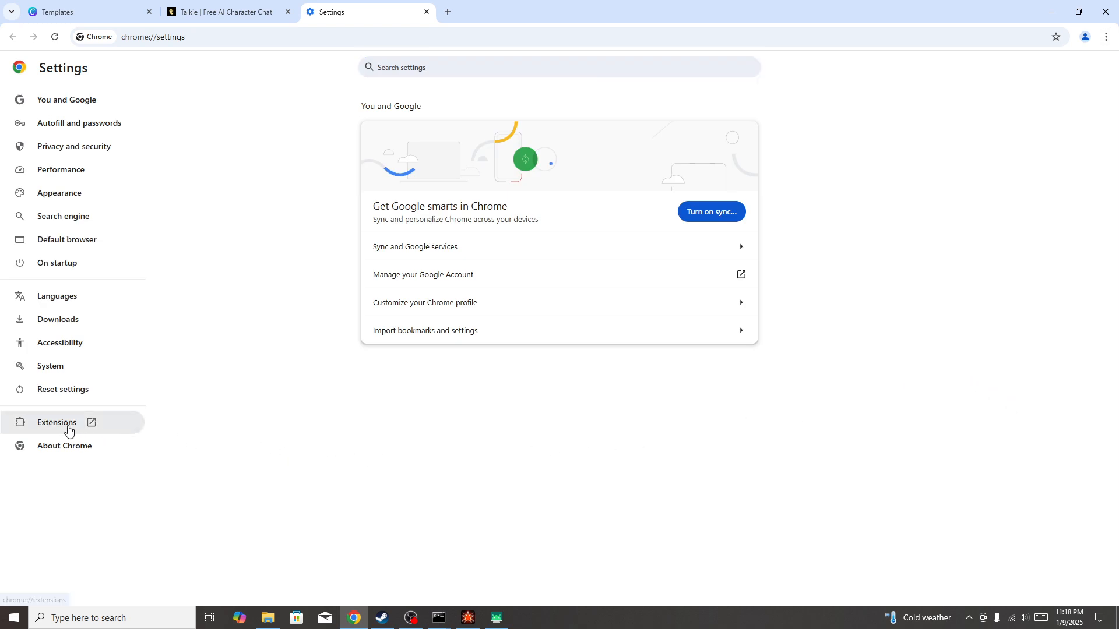
left_click(56, 422)
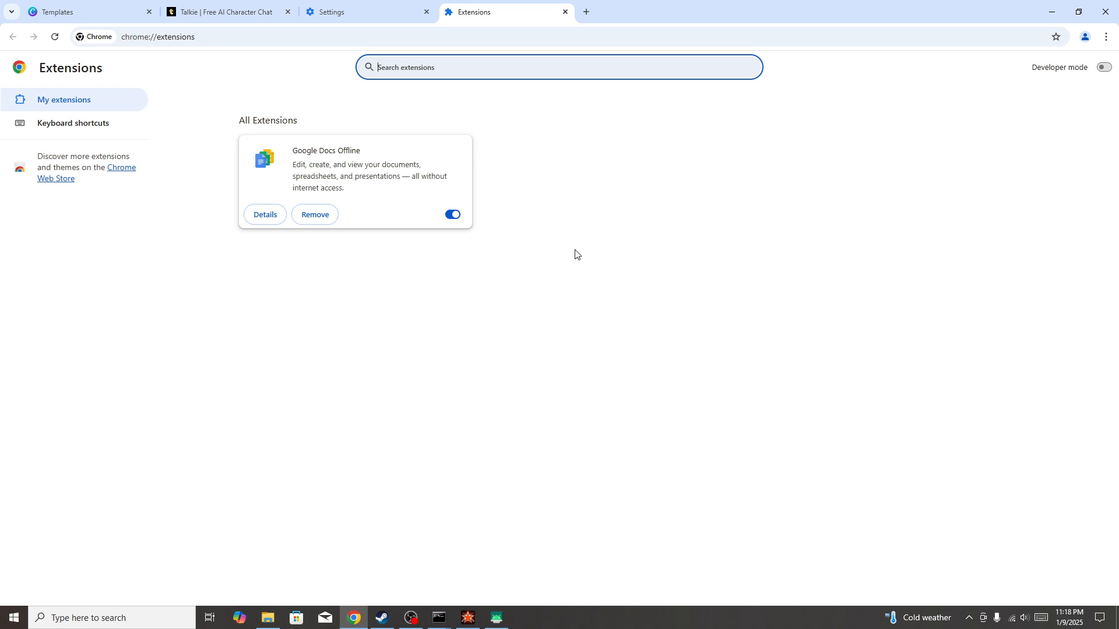
mouse_move(563, 228)
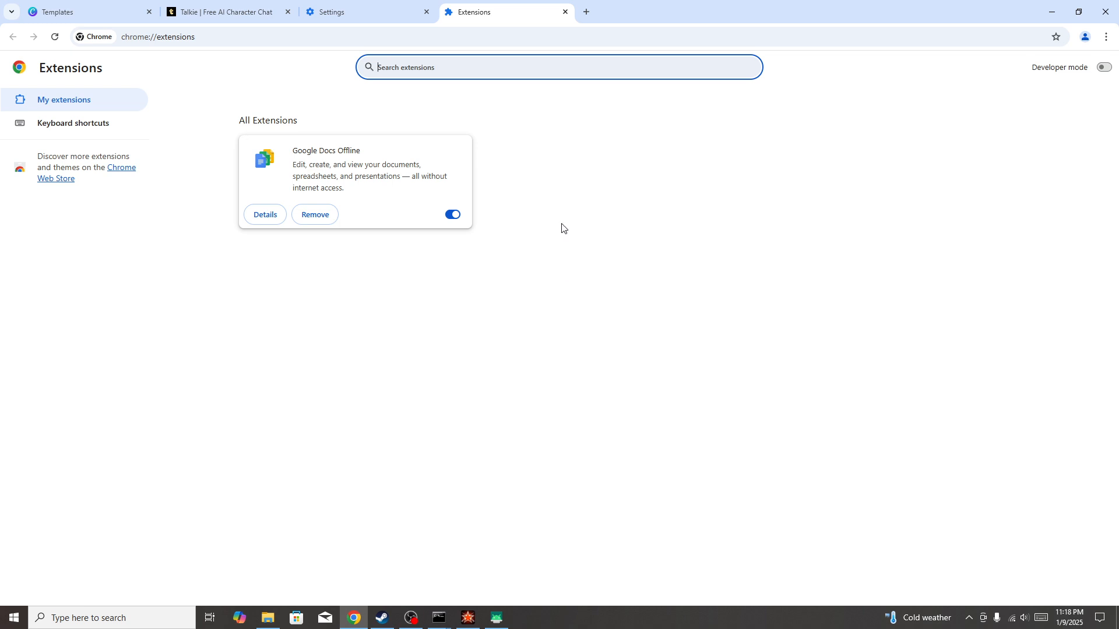
left_click(564, 12)
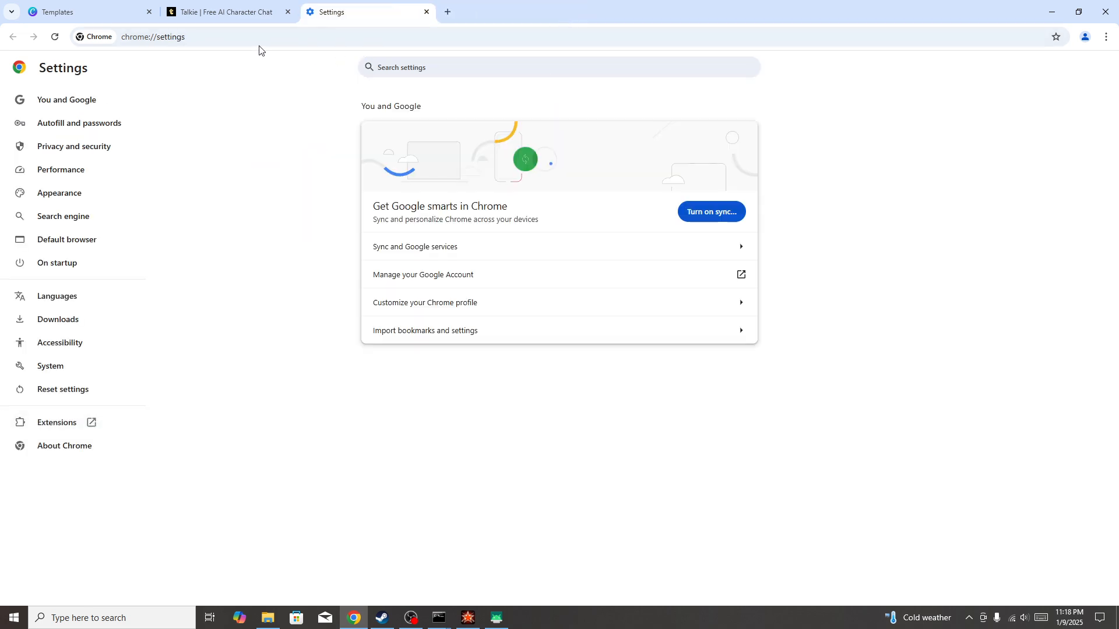
- Go to Privacy and security and bring up the Delete browsing data dialog
left_click(225, 11)
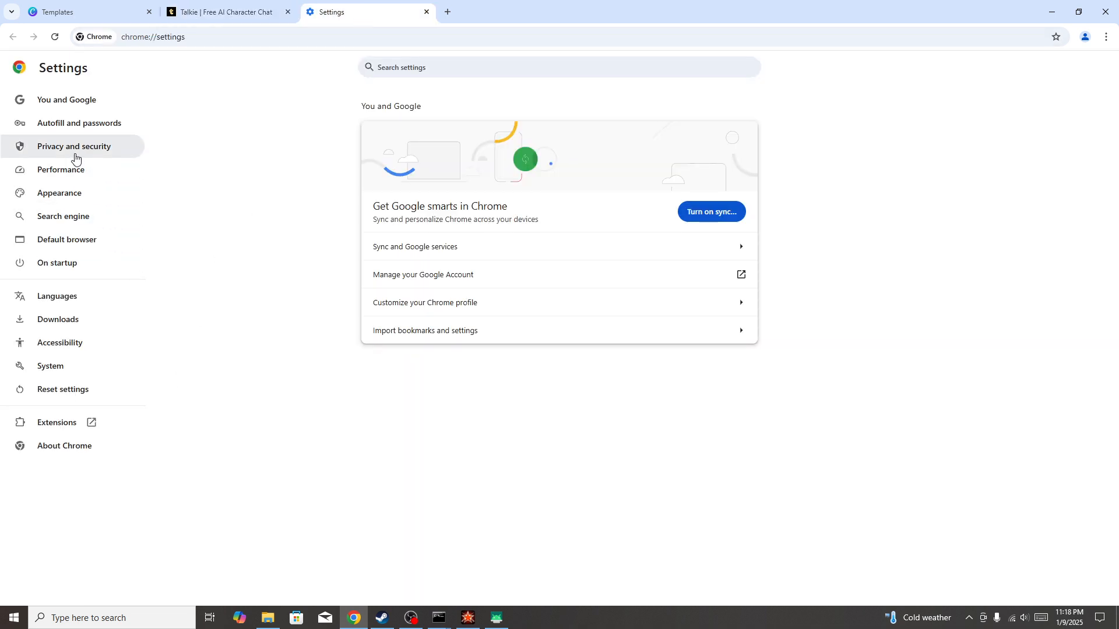
left_click(73, 146)
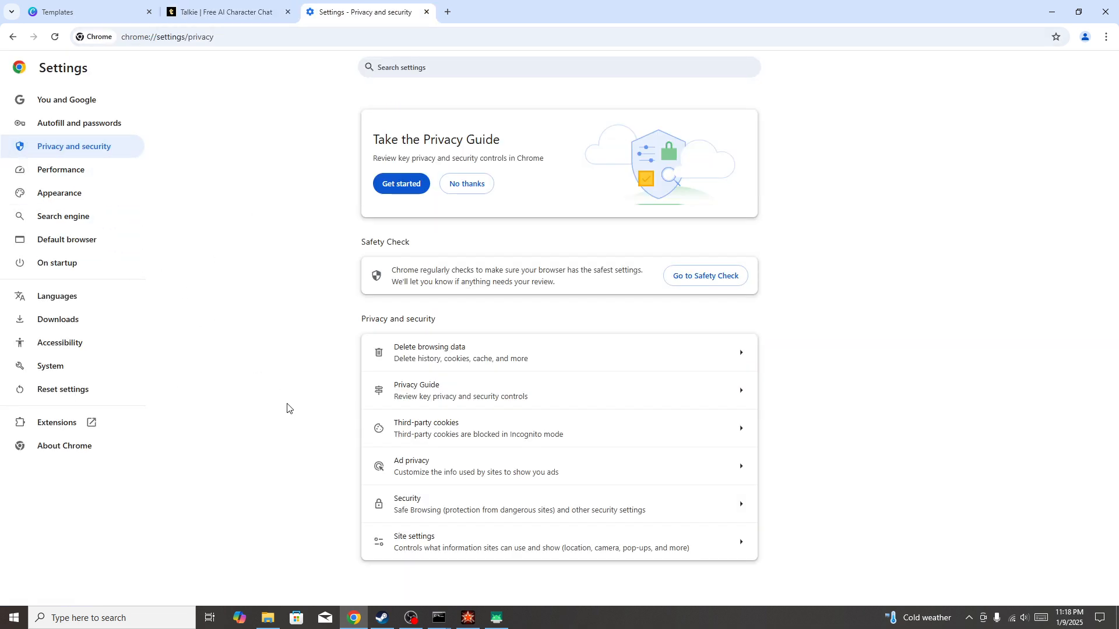
left_click(428, 352)
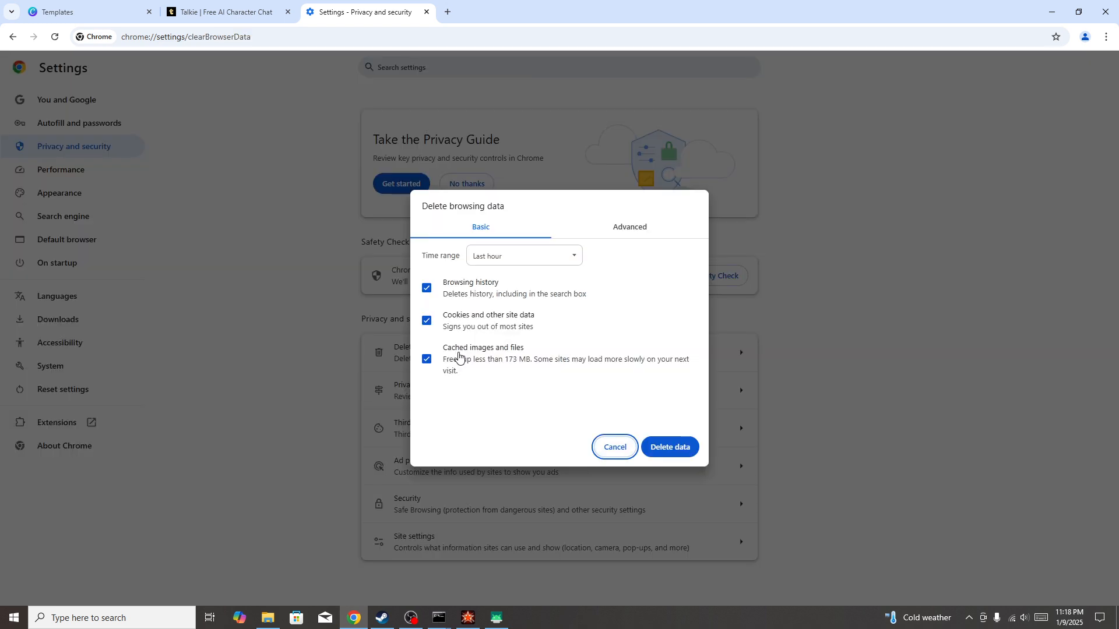
- Set the time range to All time, keeping history, cookies and cached files checked
left_click(524, 255)
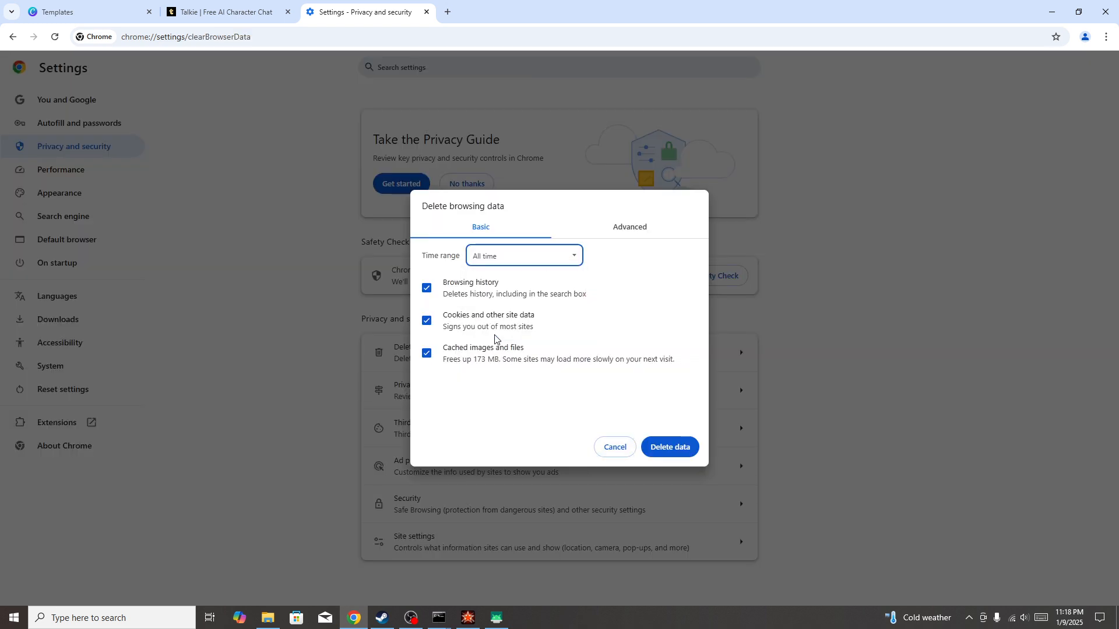
mouse_move(749, 453)
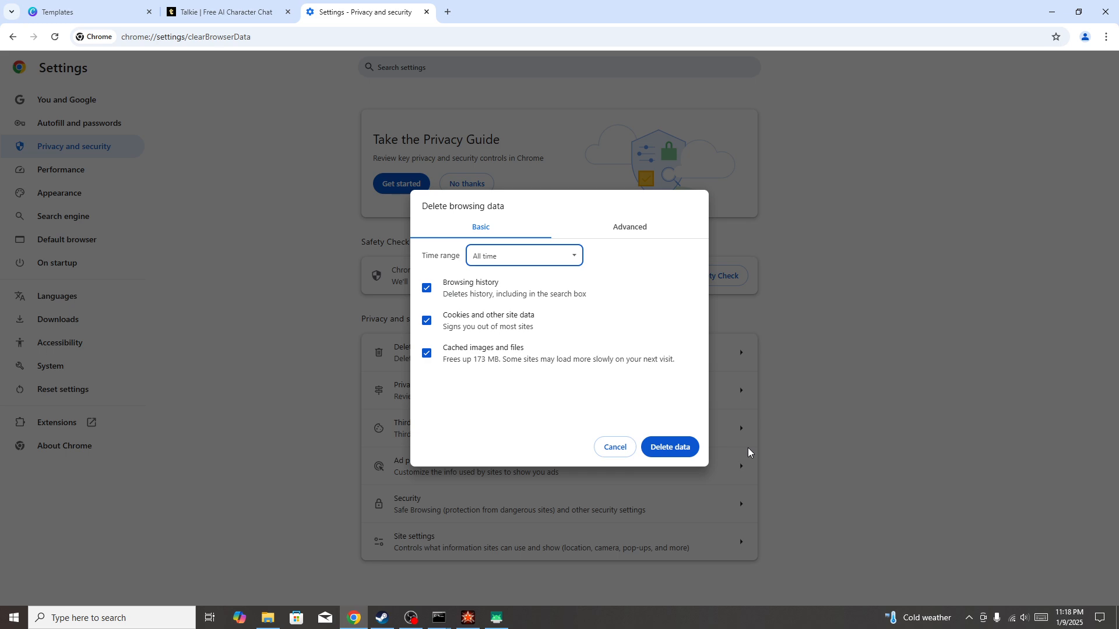
mouse_move(753, 457)
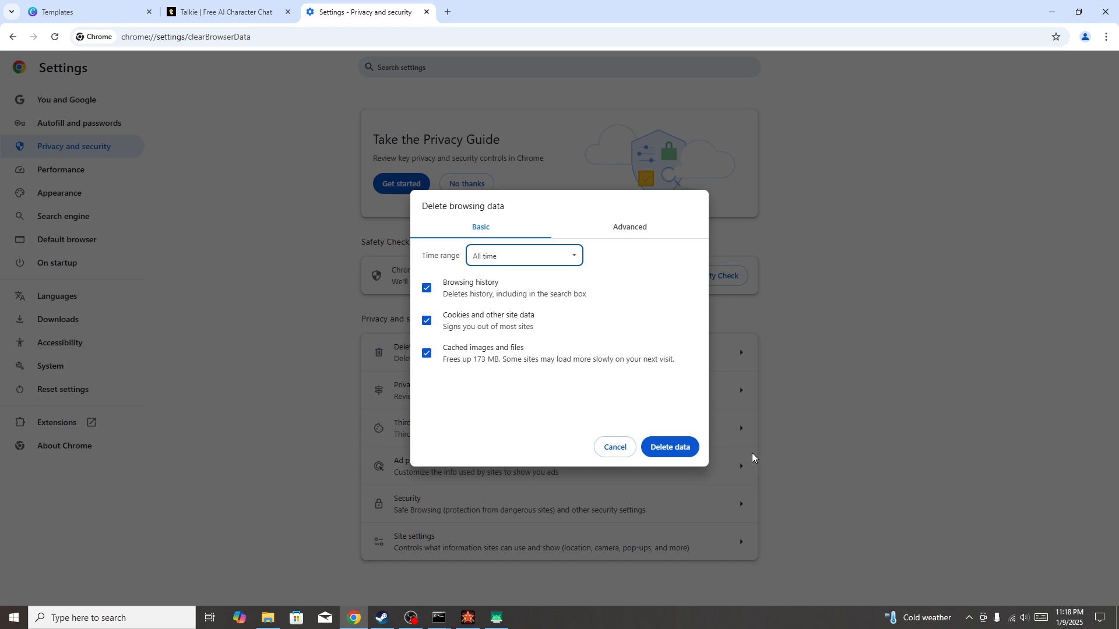
mouse_move(687, 462)
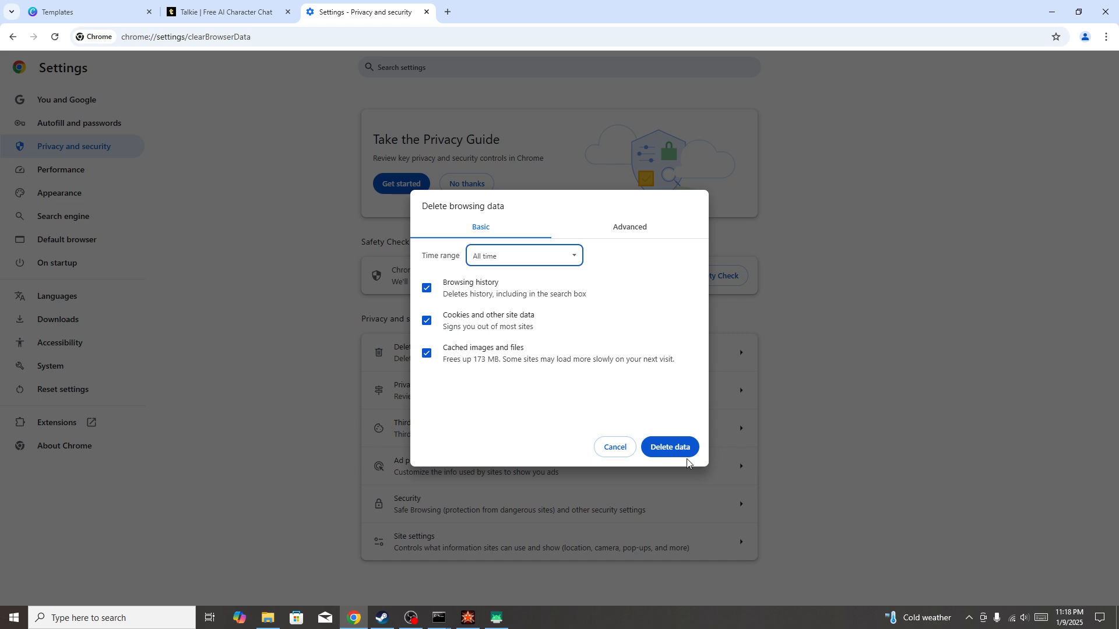